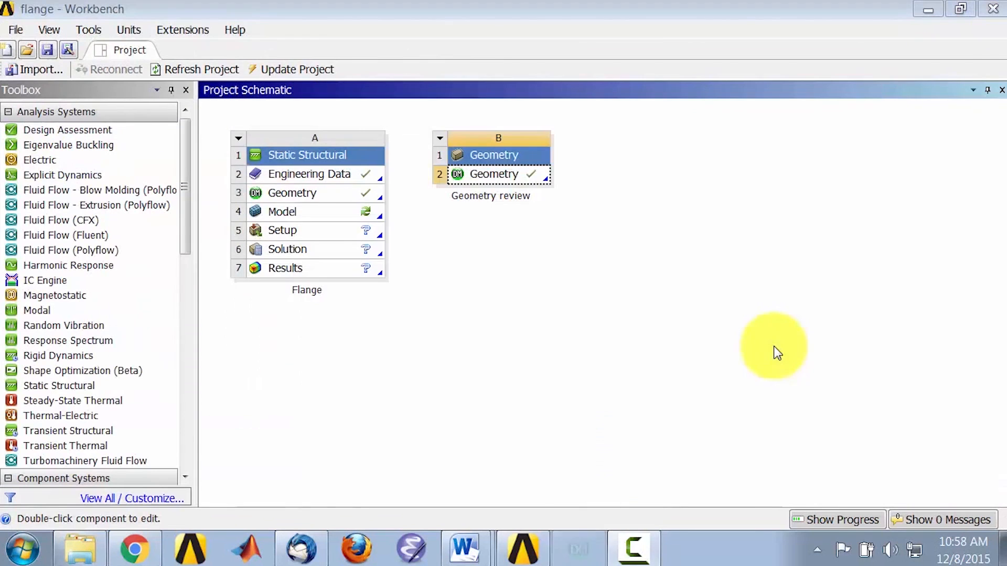
pyautogui.moveTo(321, 218)
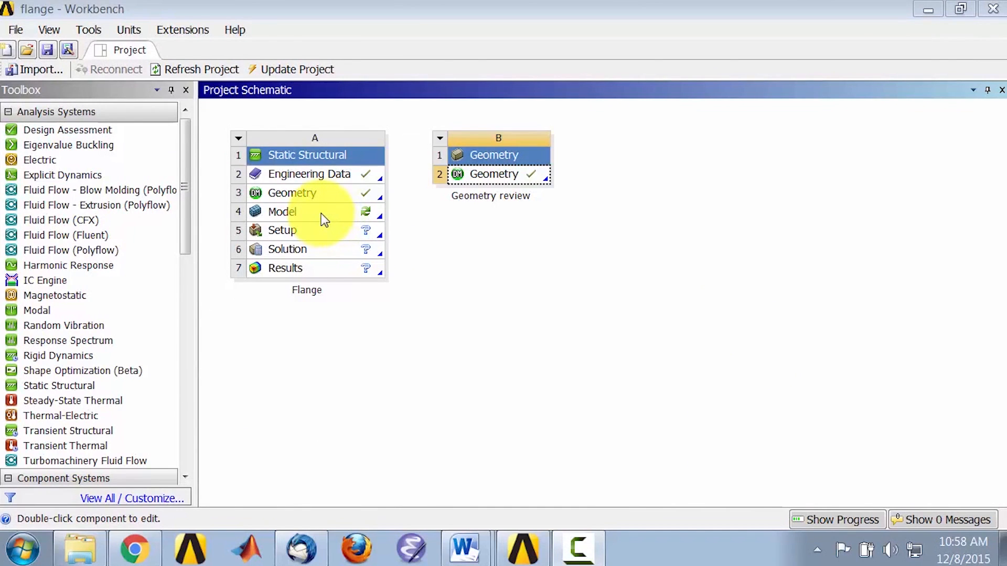
# - Launch Mechanical from the Model cell of the Flange Static Structural system
pyautogui.doubleClick(281, 212)
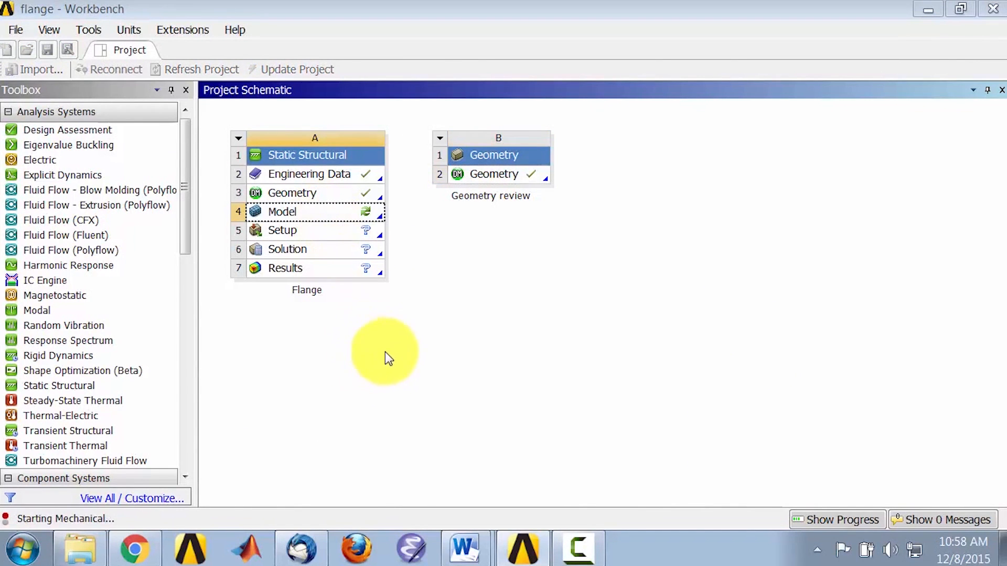
pyautogui.moveTo(95, 523)
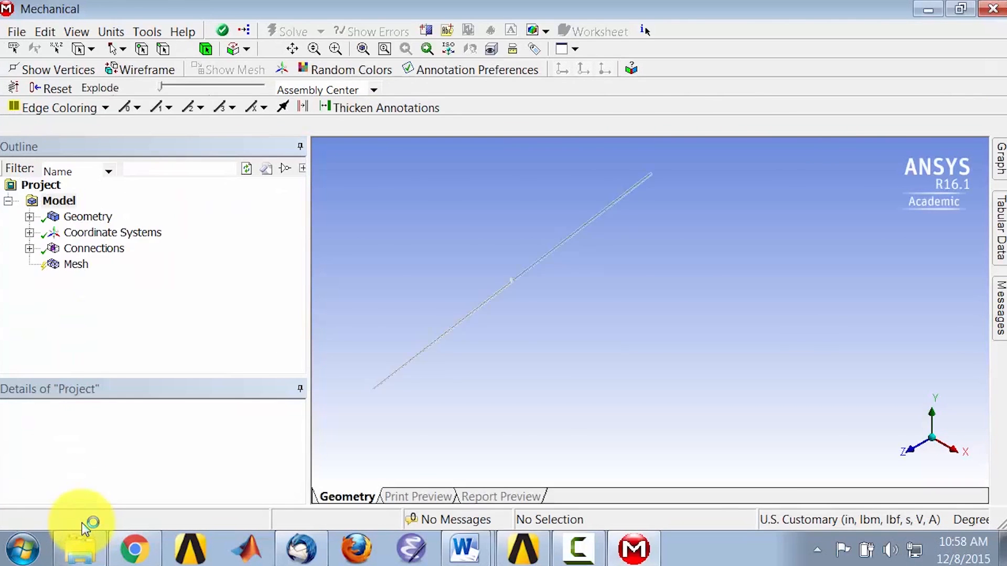
# - Expand the Geometry branch to list the MidNozzle, LowerNozzle, Bolt and Nut bodies
pyautogui.click(58, 200)
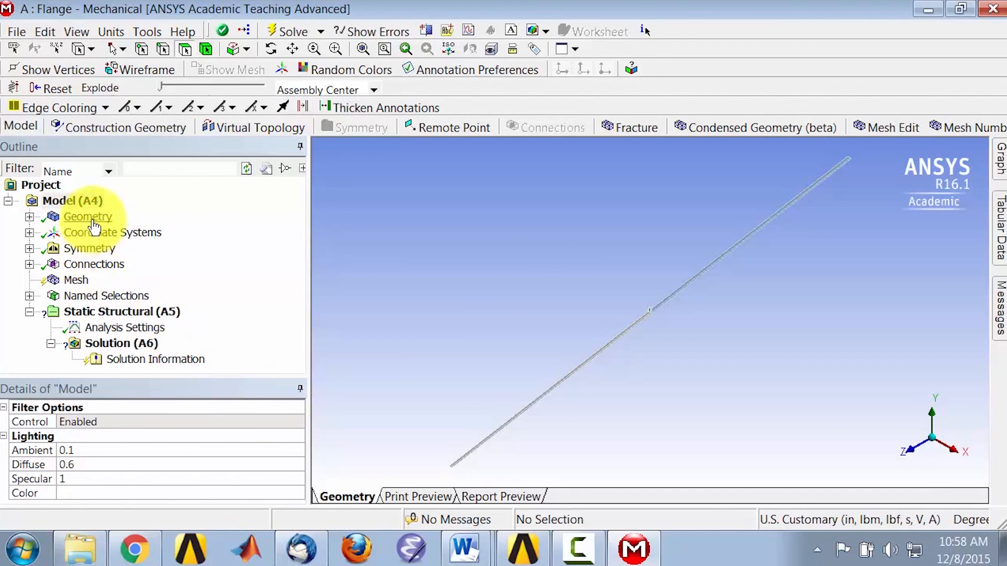
pyautogui.click(88, 216)
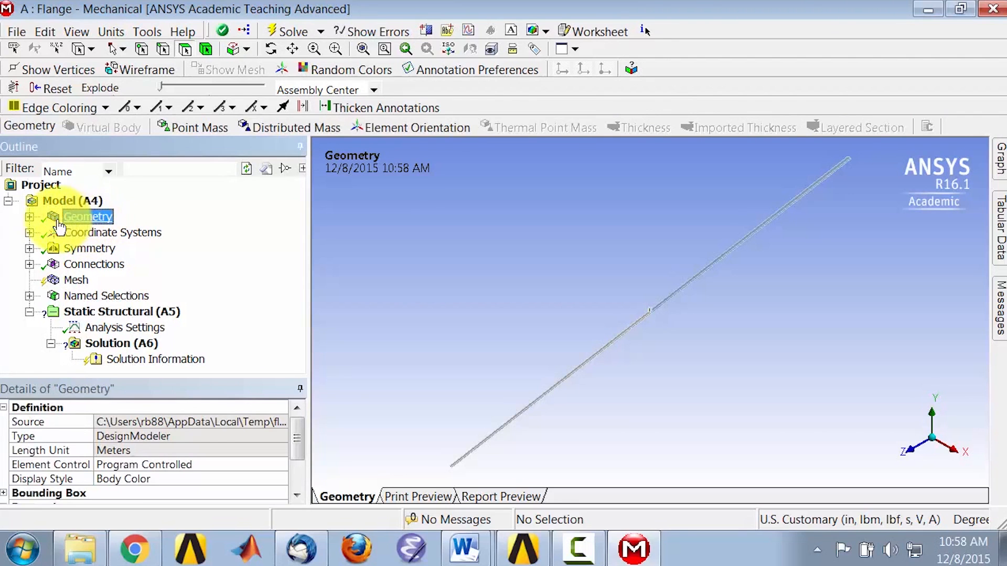
pyautogui.click(29, 216)
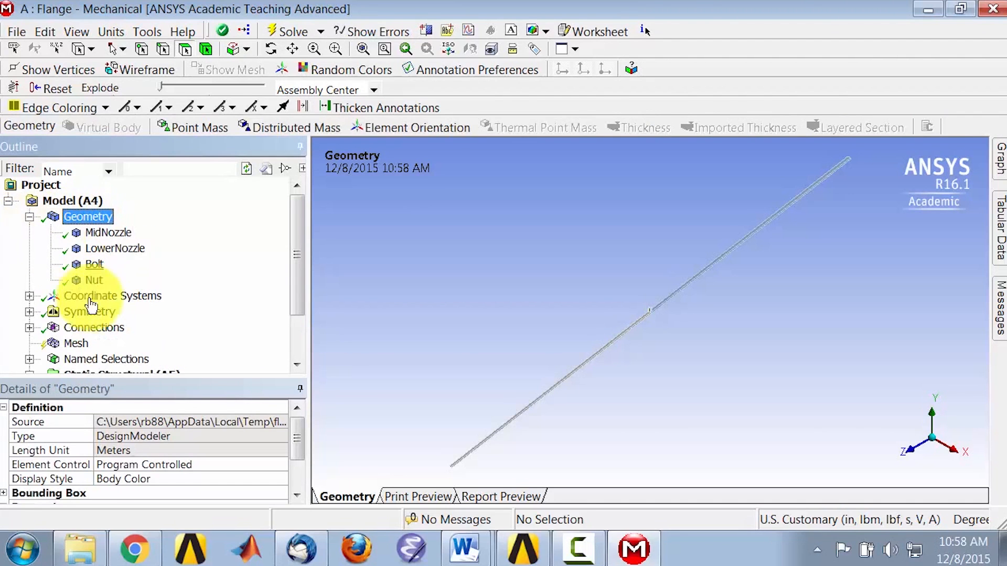
pyautogui.moveTo(94, 284)
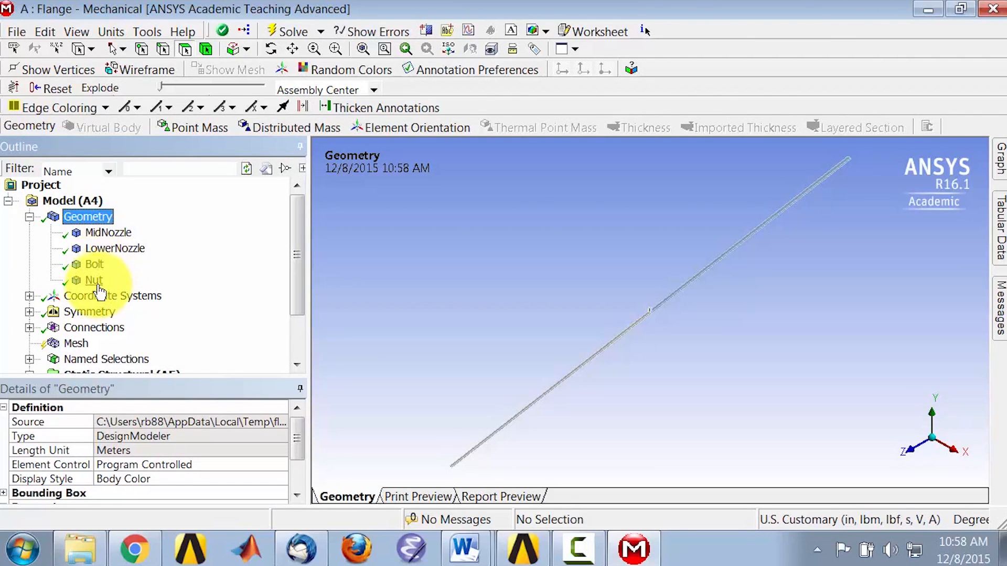
pyautogui.moveTo(957, 462)
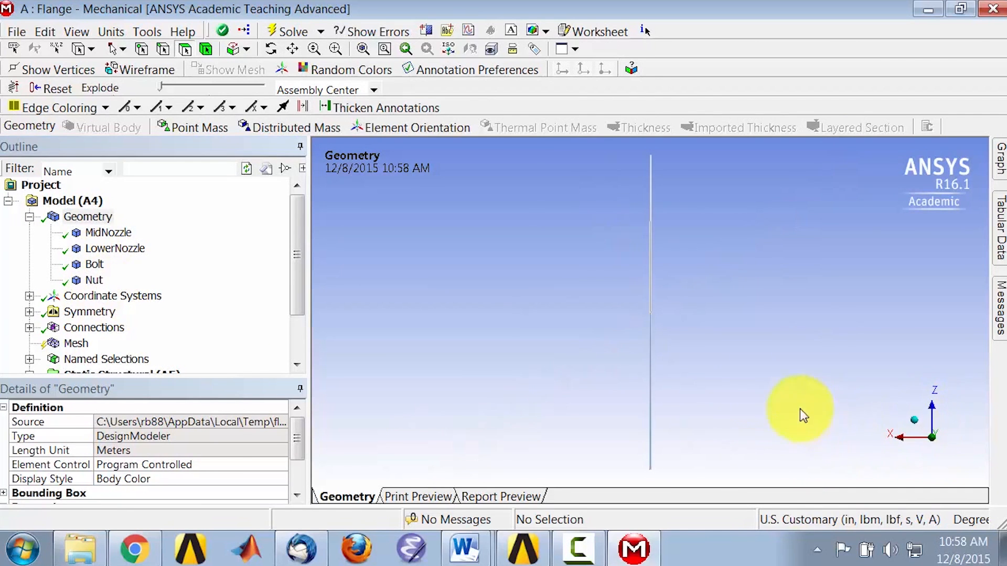
pyautogui.moveTo(937, 411)
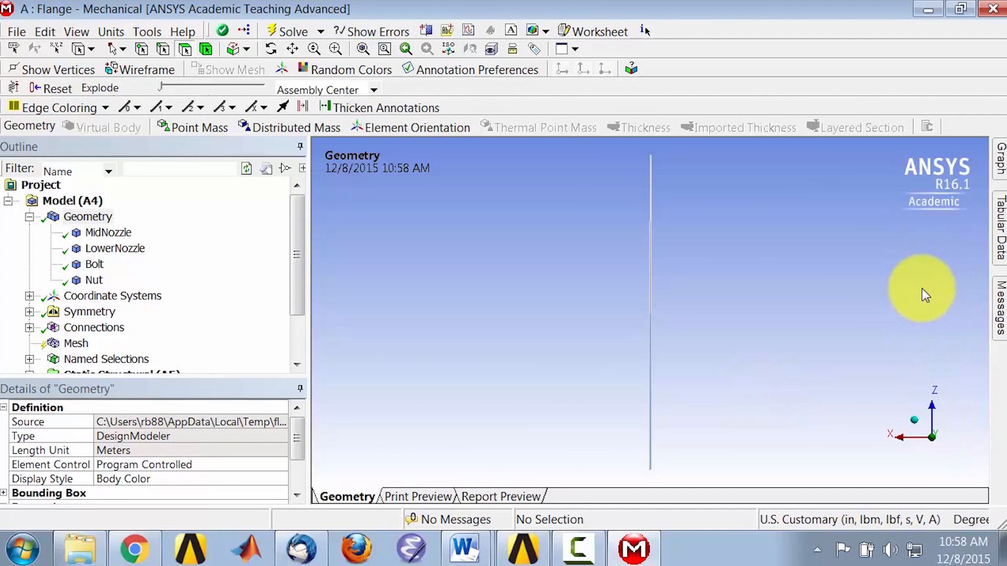
pyautogui.moveTo(742, 339)
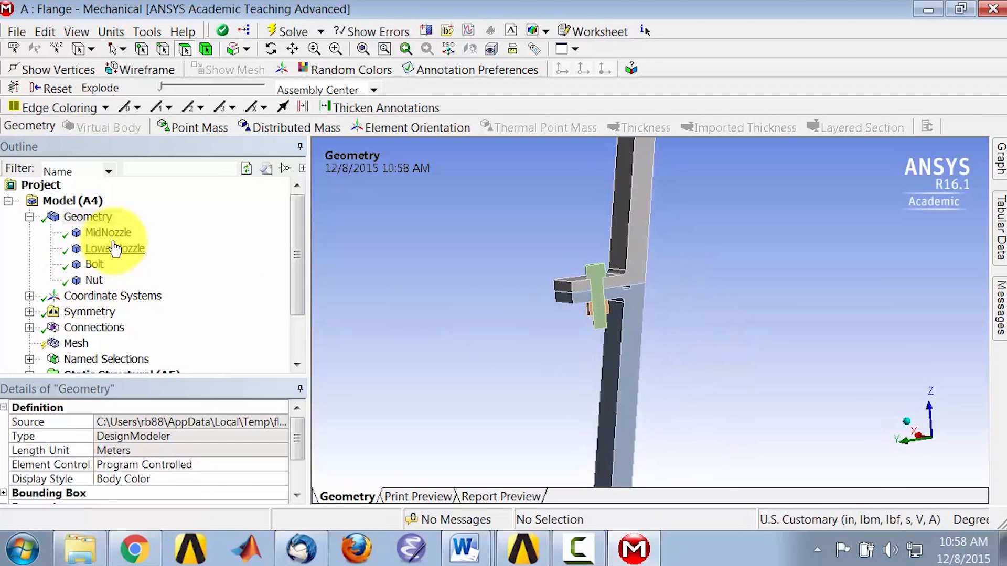
# - Highlight the MidNozzle, Bolt and Nut bodies in turn in the 3D view
pyautogui.click(108, 232)
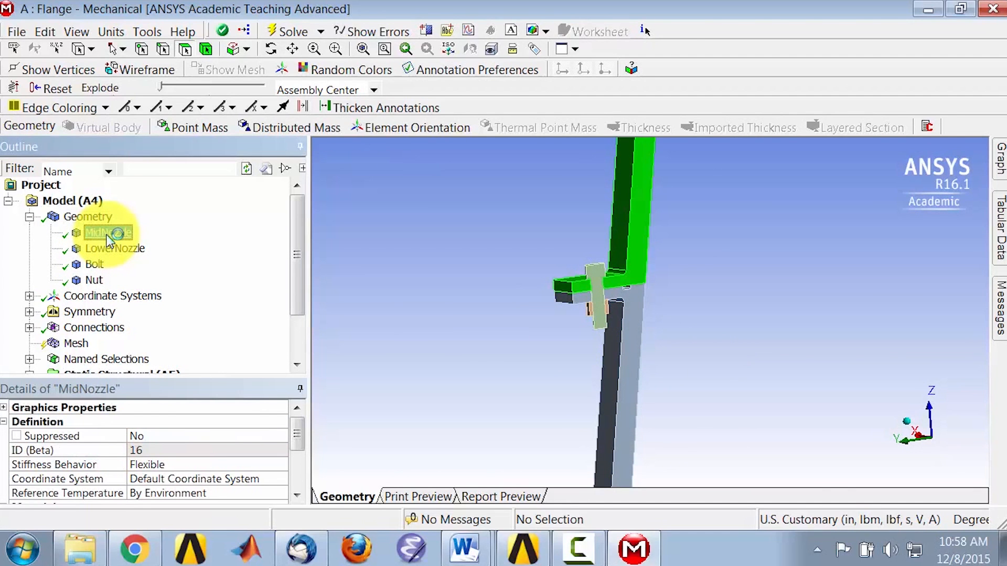
pyautogui.moveTo(112, 253)
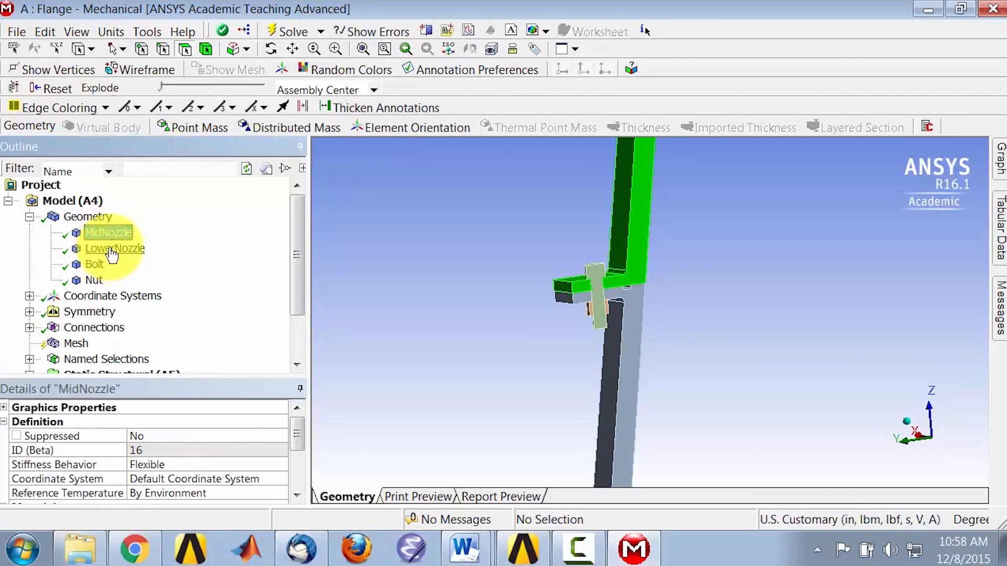
pyautogui.click(94, 264)
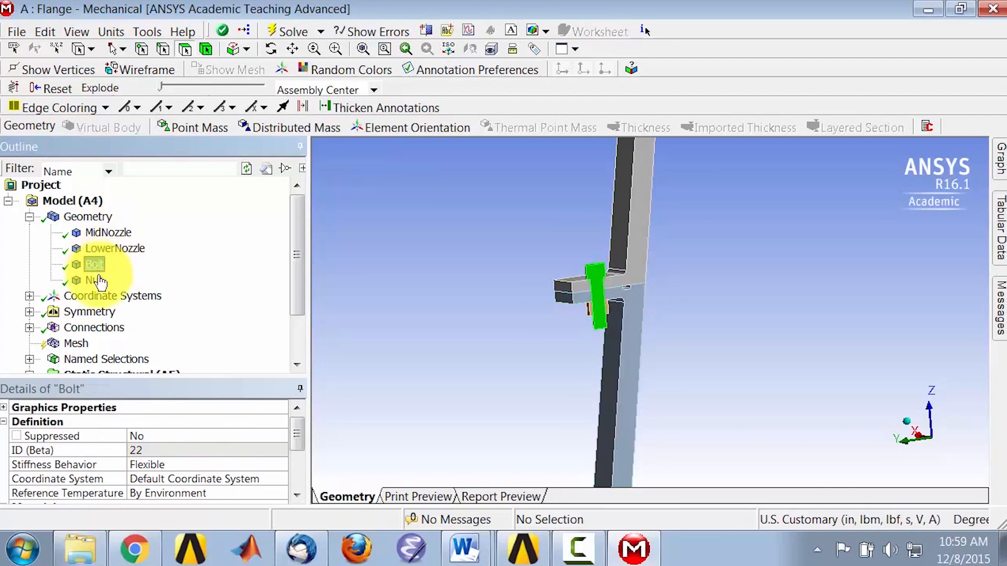
pyautogui.click(95, 280)
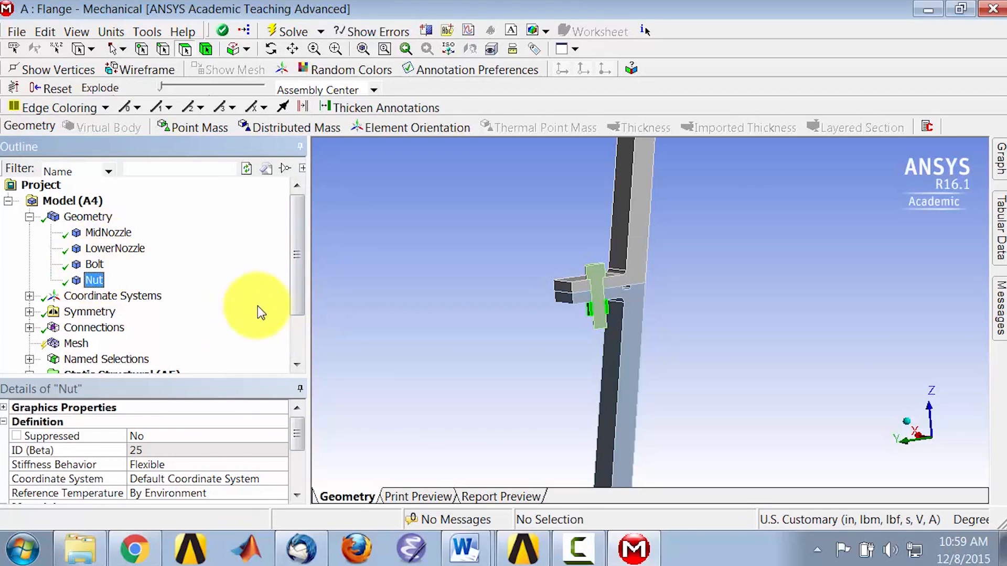
pyautogui.moveTo(299, 273)
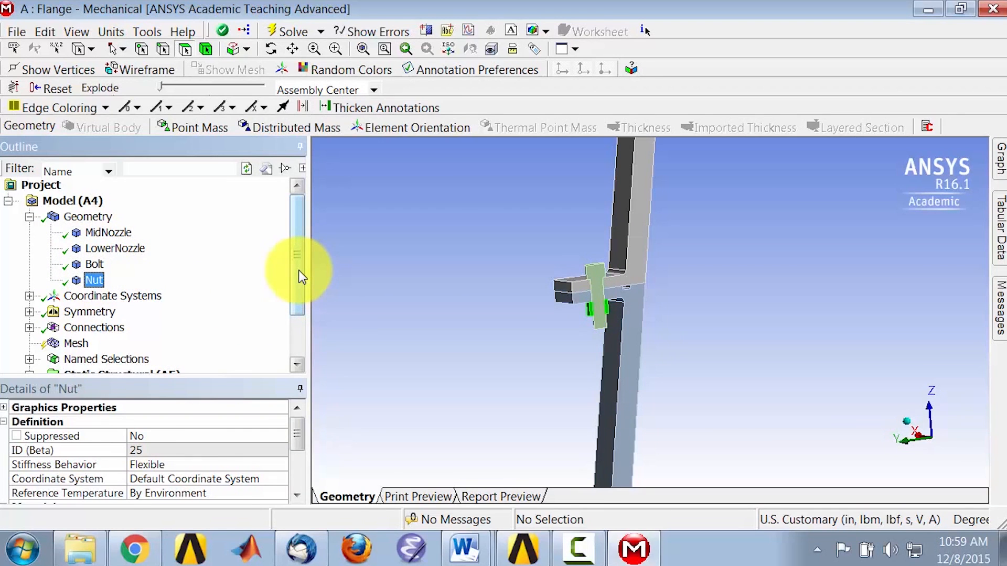
pyautogui.scroll(-3)
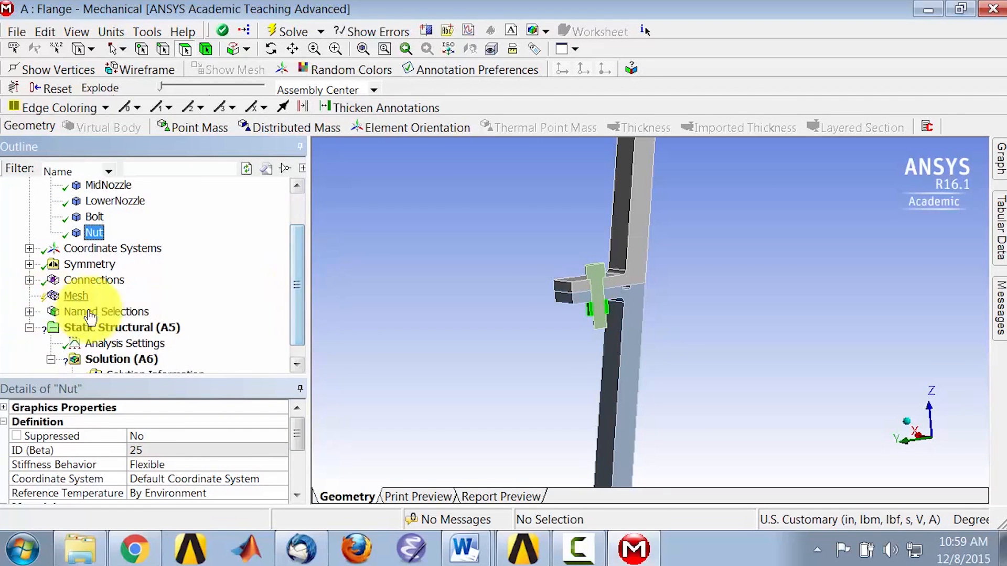
pyautogui.moveTo(74, 305)
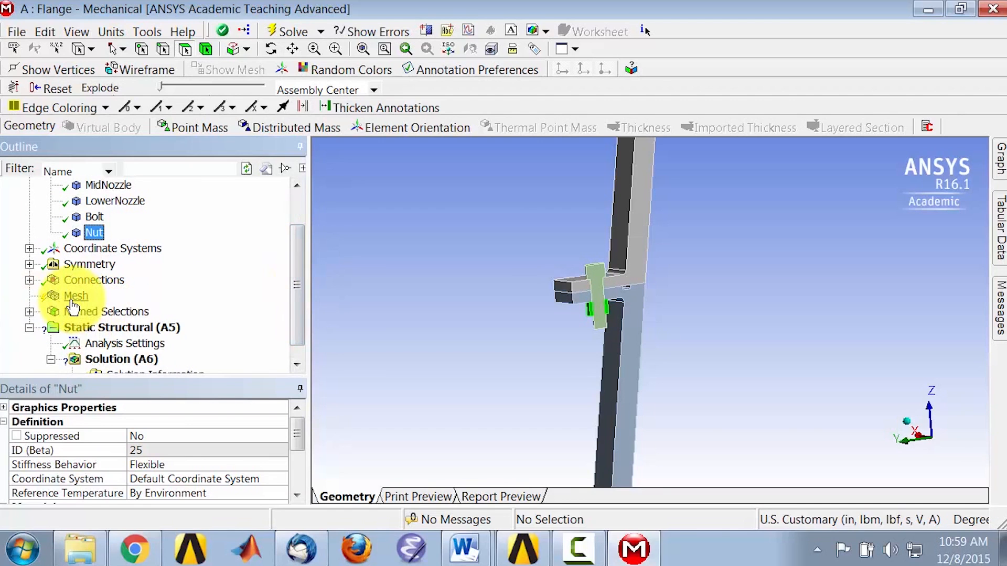
# - Add a Body Sizing of 0.3 in element size scoped to the two nozzle bodies, checking the unit system
pyautogui.click(76, 296)
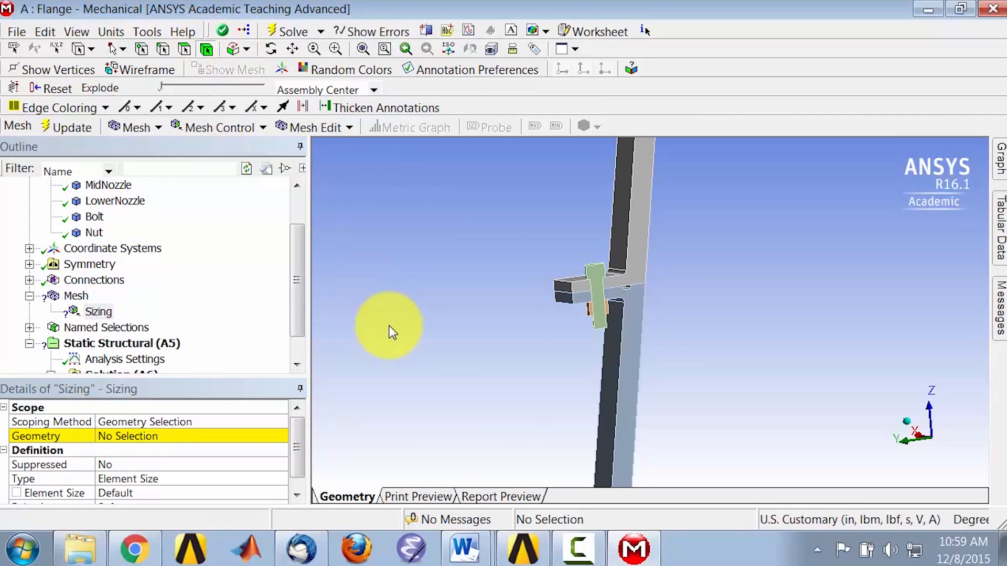
pyautogui.moveTo(584, 353)
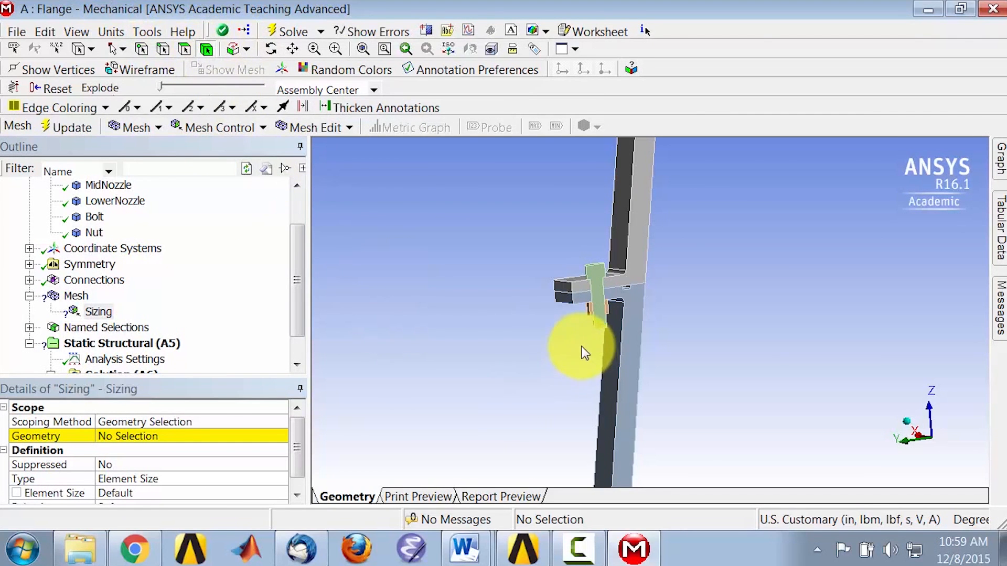
pyautogui.click(635, 357)
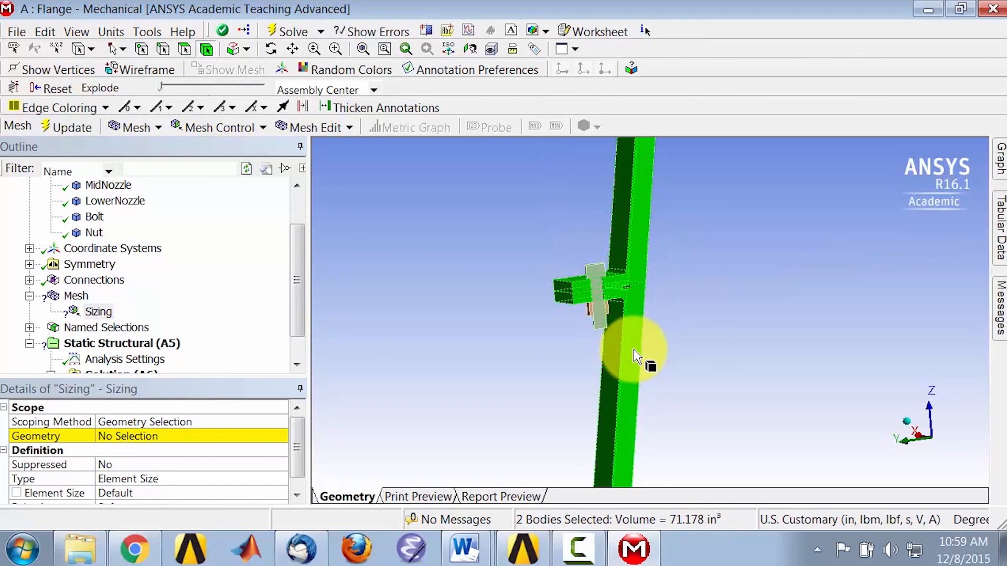
pyautogui.moveTo(487, 430)
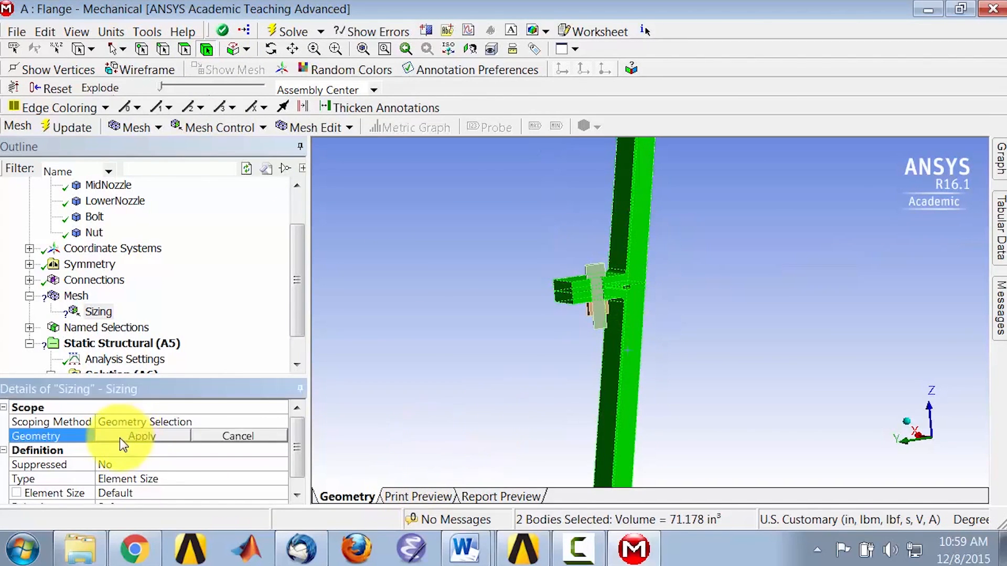
pyautogui.click(141, 436)
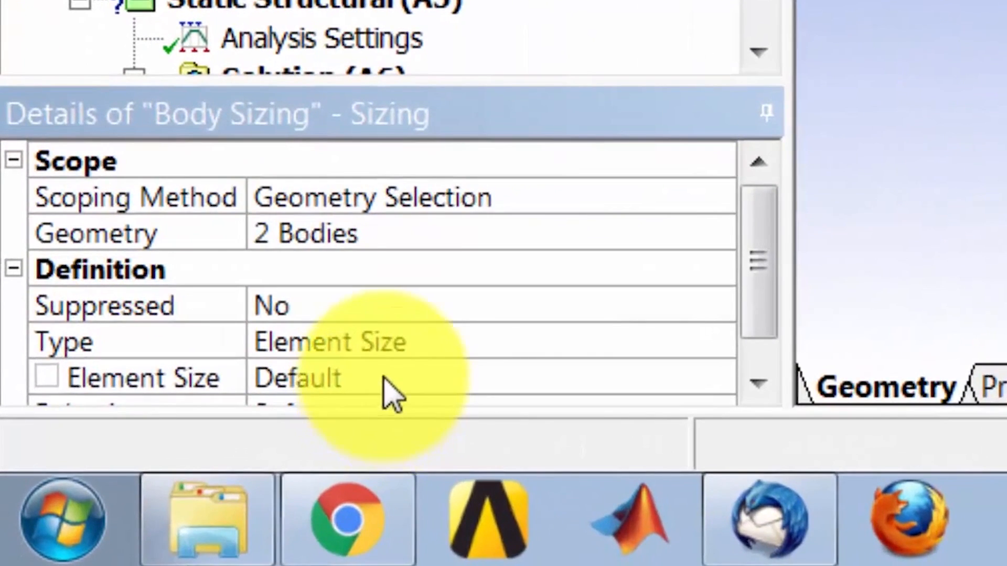
pyautogui.click(295, 377)
pyautogui.write('0.3')
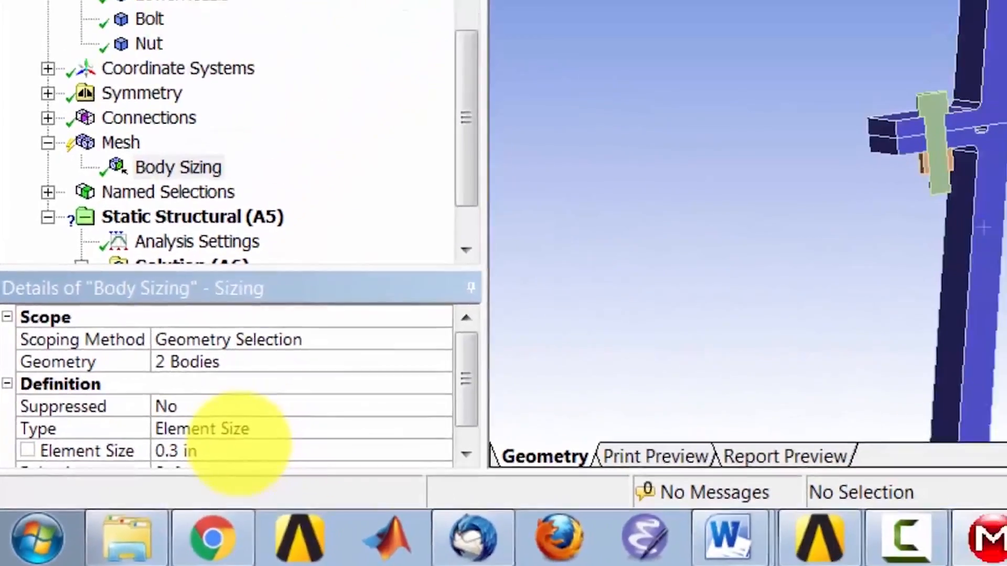
pyautogui.click(111, 31)
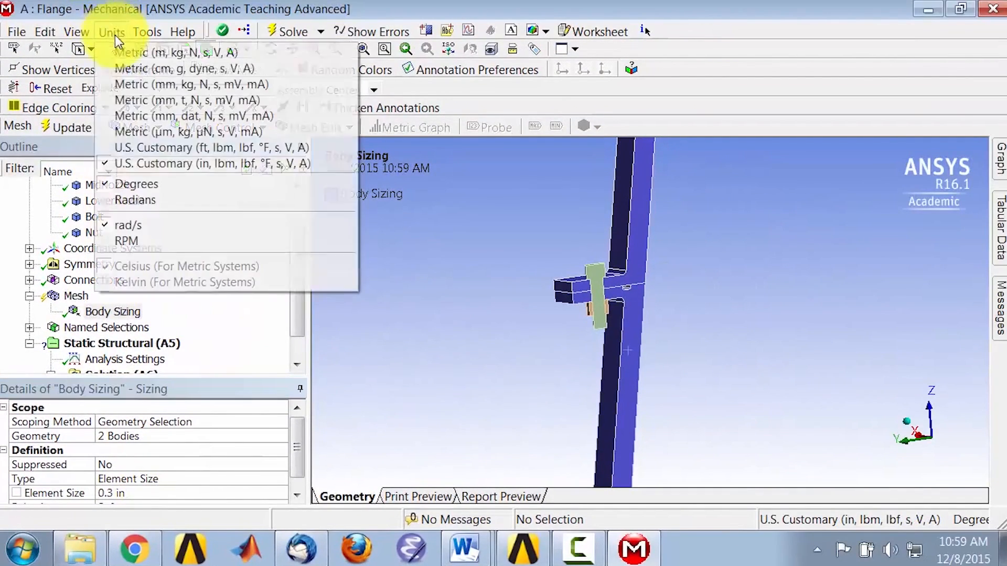
pyautogui.moveTo(411, 353)
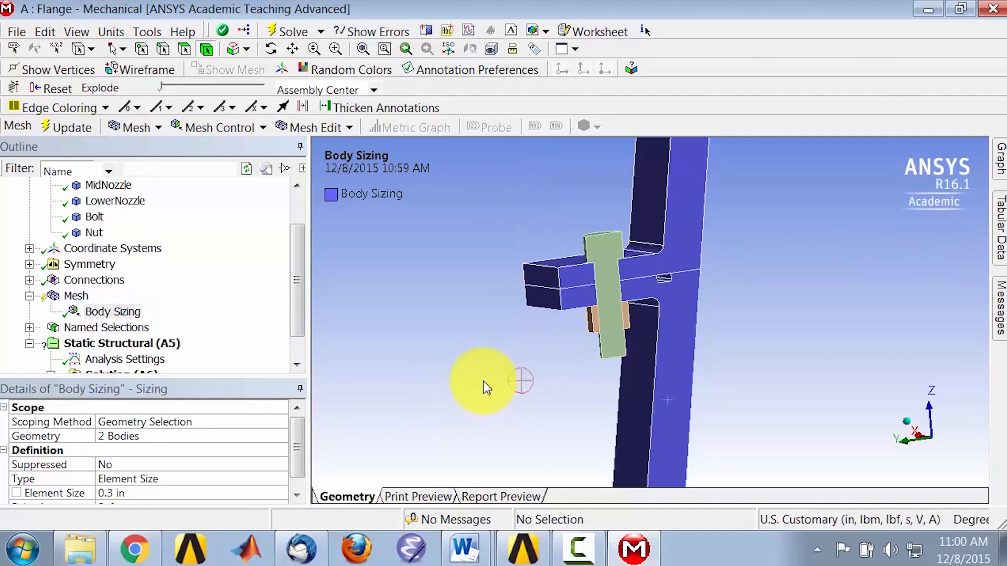
pyautogui.moveTo(76, 305)
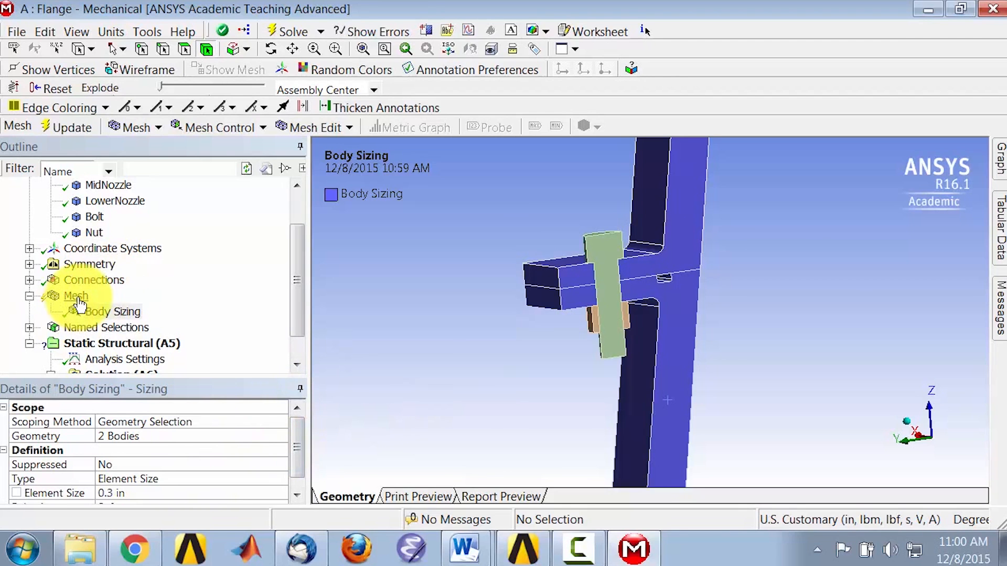
# - Add Body Sizing 2 with a 0.075 in element size scoped to the bolt and nut
pyautogui.click(223, 128)
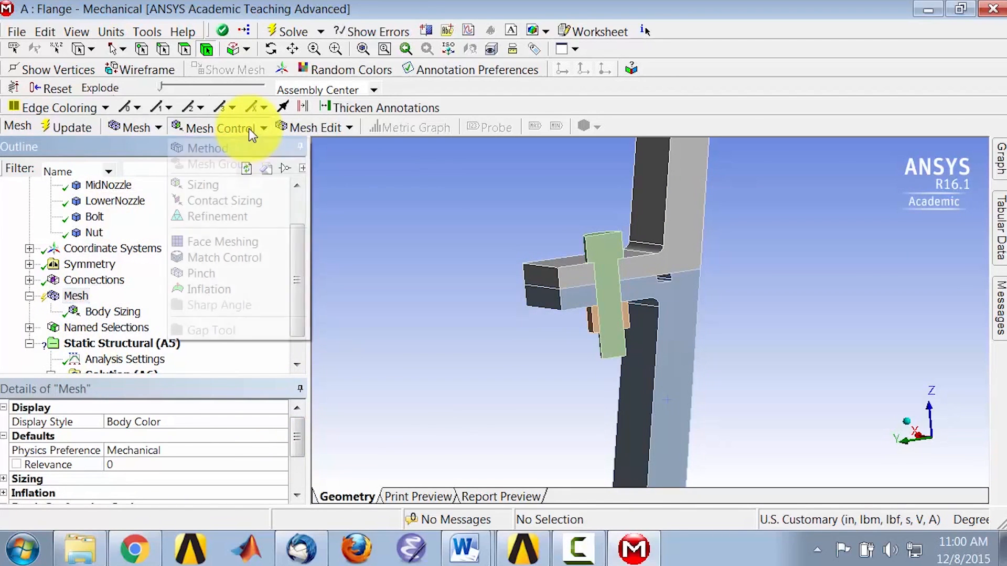
pyautogui.click(203, 185)
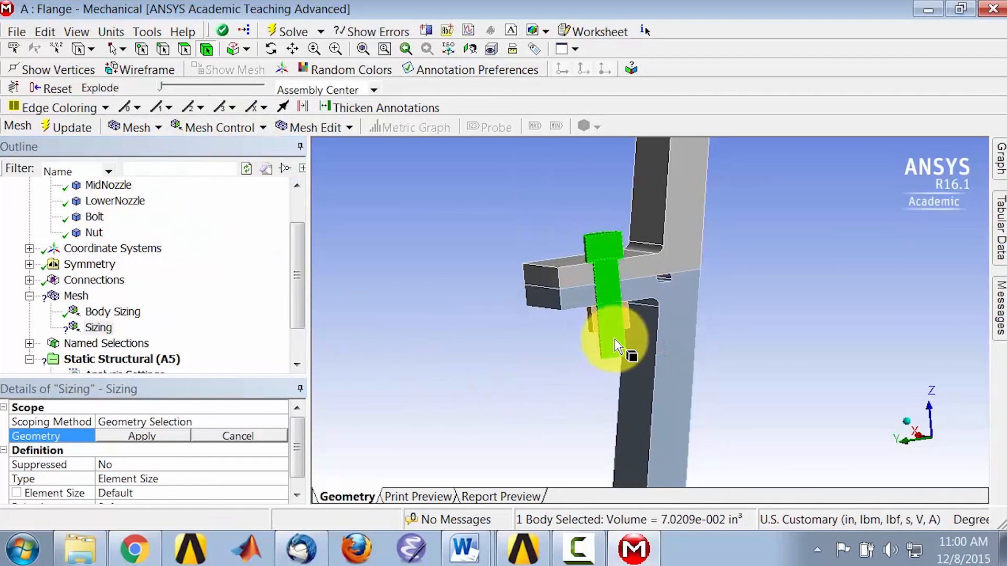
pyautogui.click(613, 333)
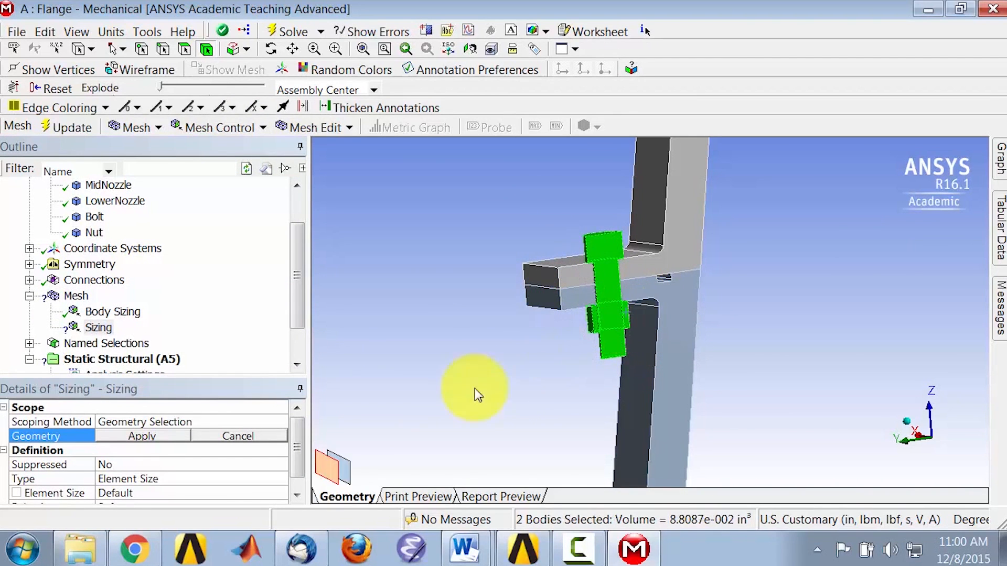
pyautogui.click(141, 436)
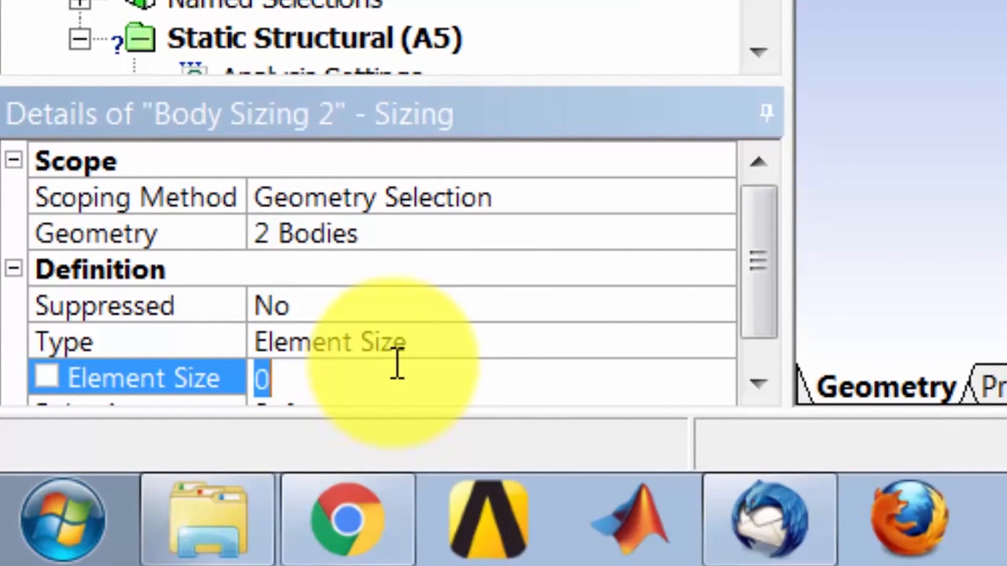
pyautogui.moveTo(408, 379)
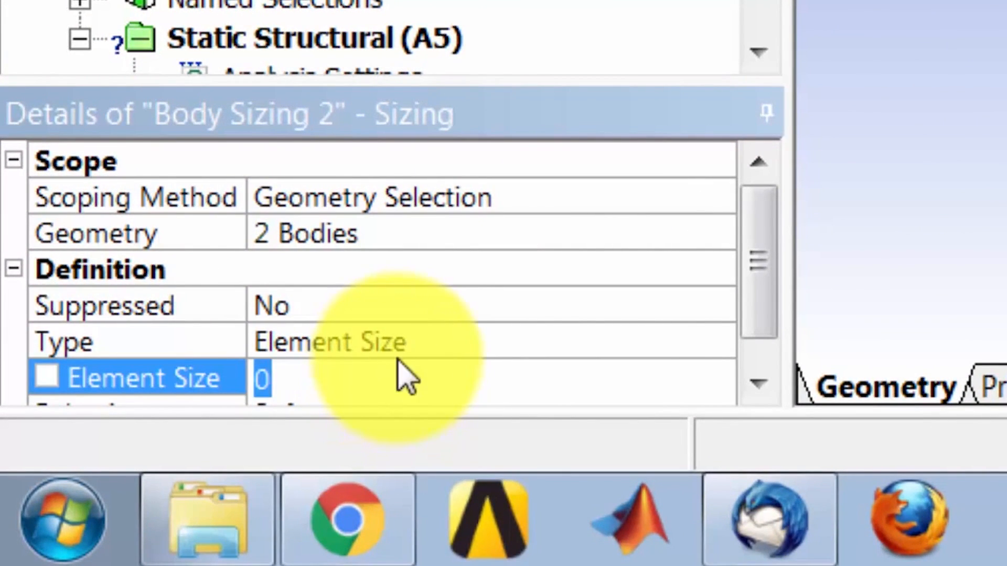
pyautogui.write('.0')
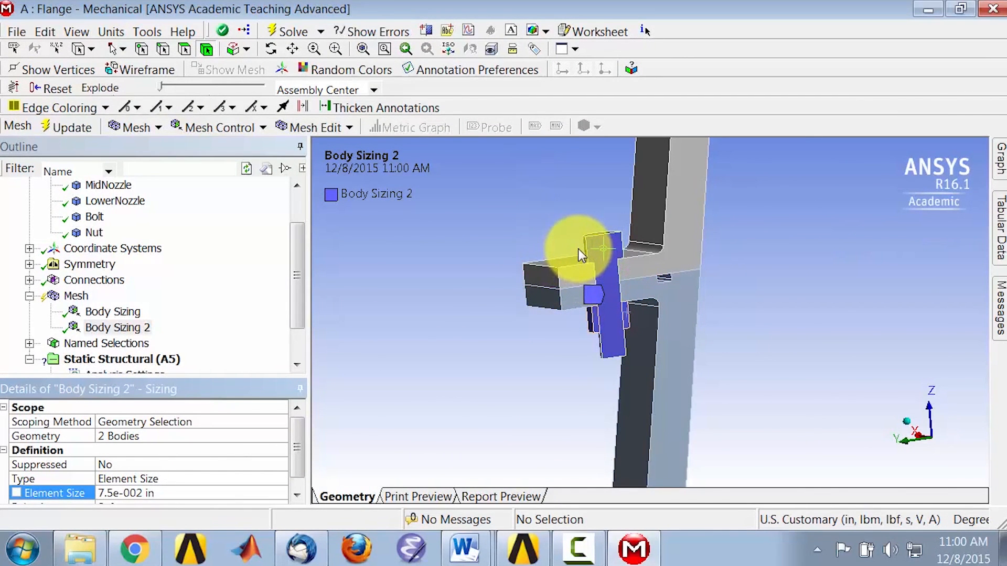
pyautogui.moveTo(37, 338)
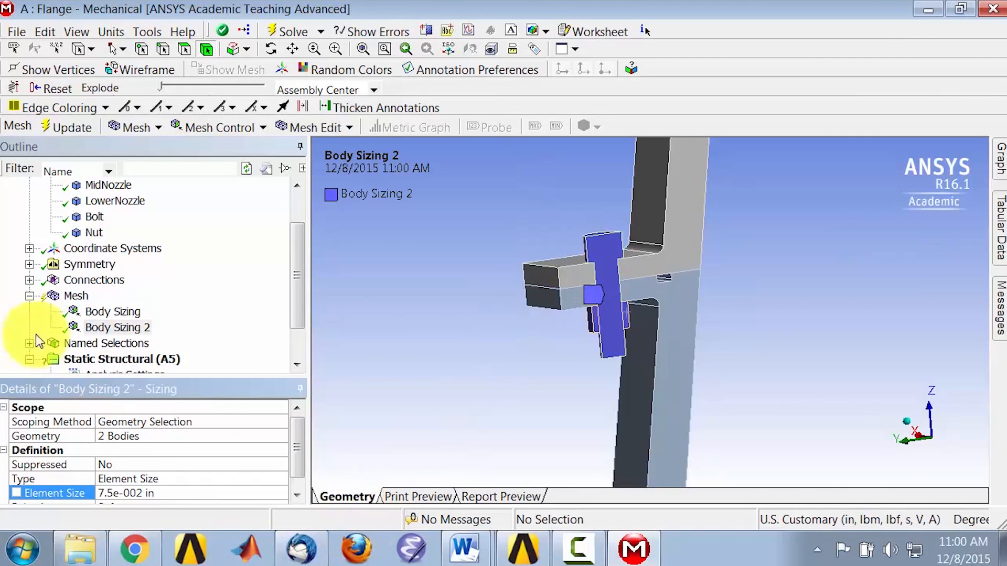
pyautogui.moveTo(74, 278)
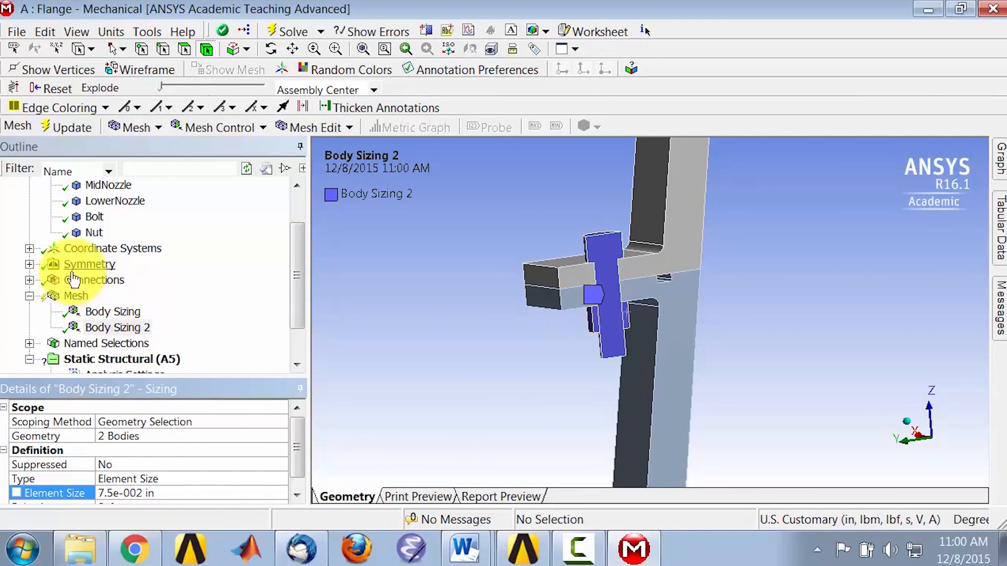
# - Generate the tetrahedral mesh on the flange assembly and review its Statistics
pyautogui.click(66, 126)
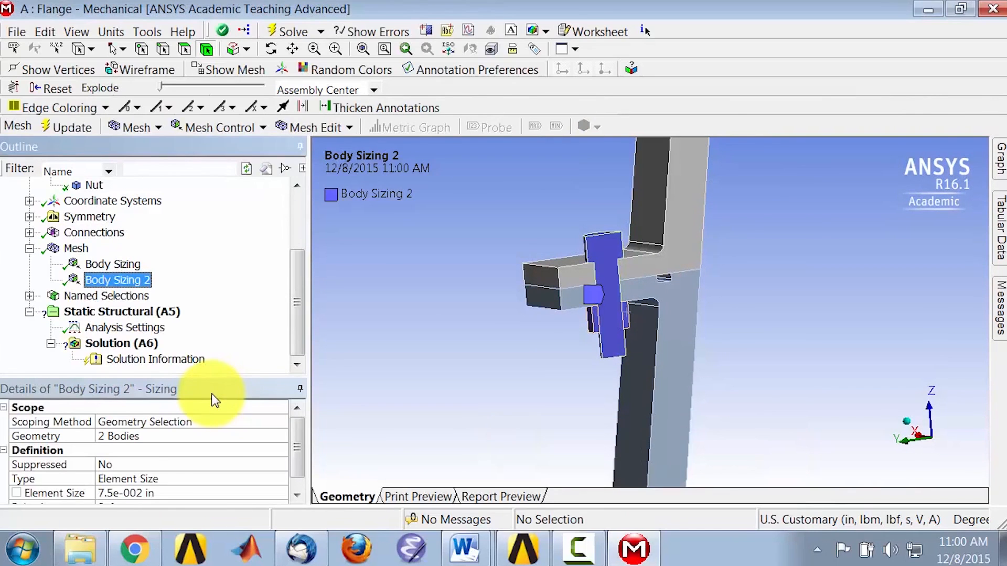
pyautogui.click(75, 248)
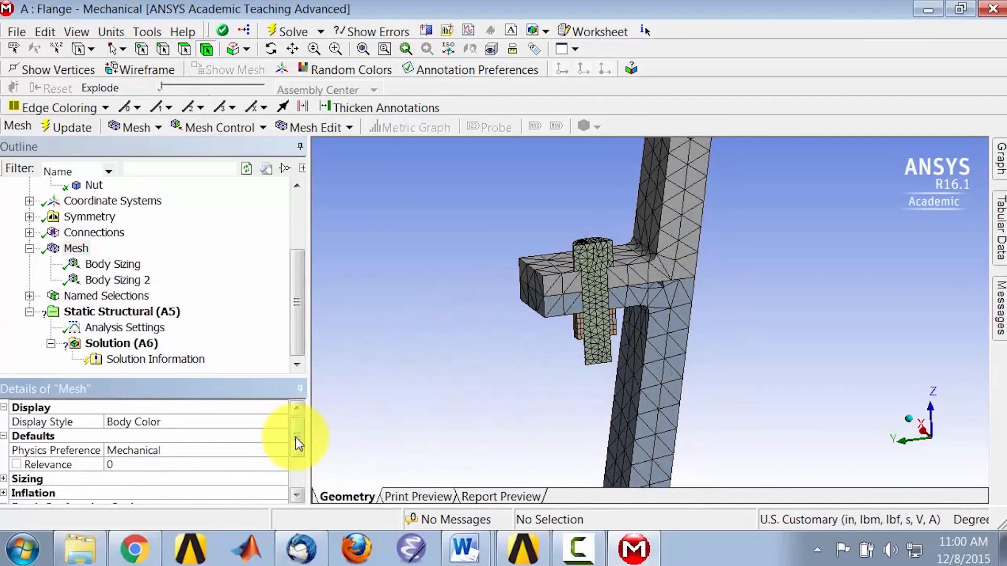
pyautogui.scroll(-3)
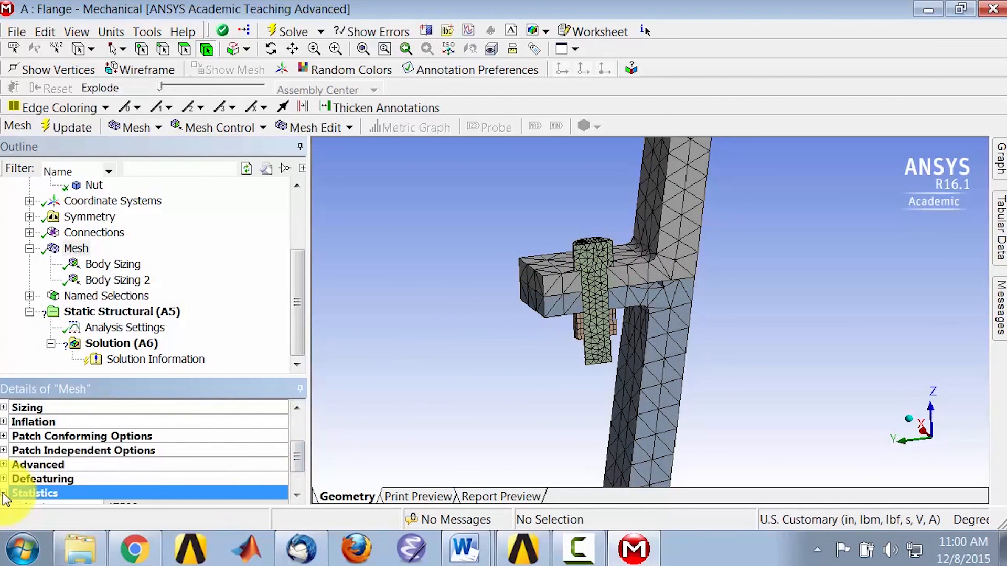